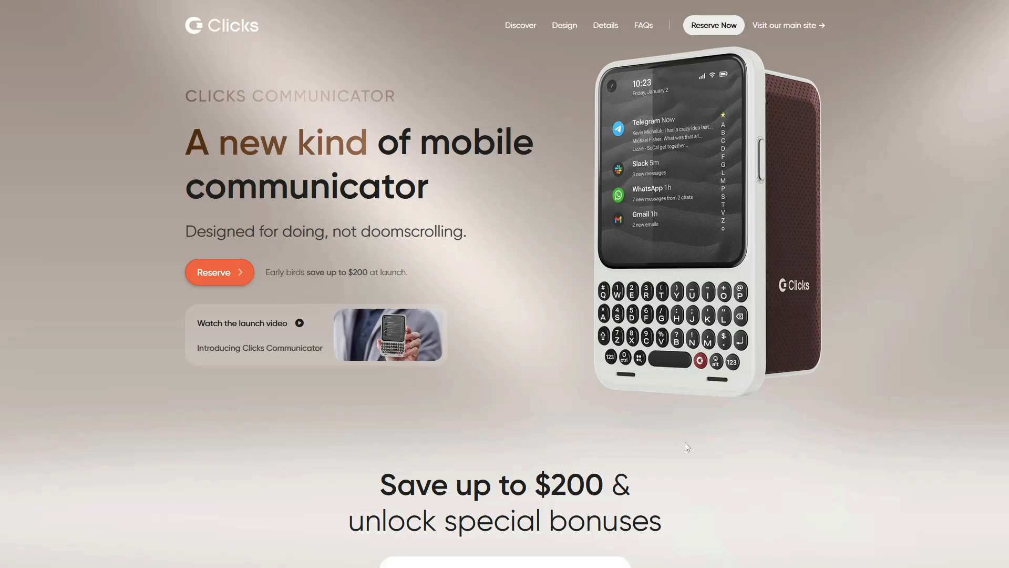
# - Scroll down past the hero and early-bird countdown to the 'Meet the ultimate communication companion' section
pyautogui.scroll(-3)
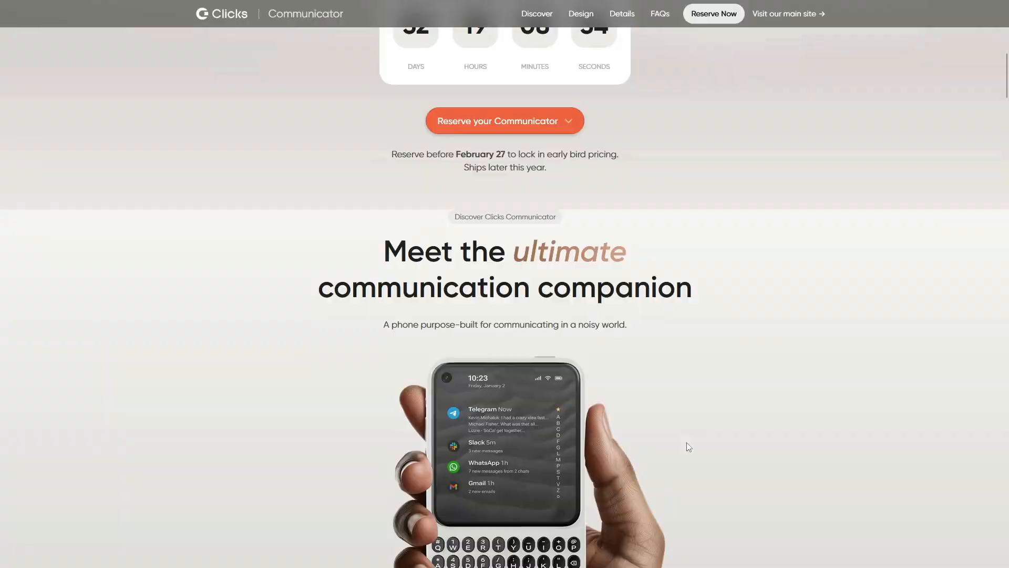
# - Scroll past the product video to the 'Take a closer look' design grid of six close-ups
pyautogui.scroll(-3)
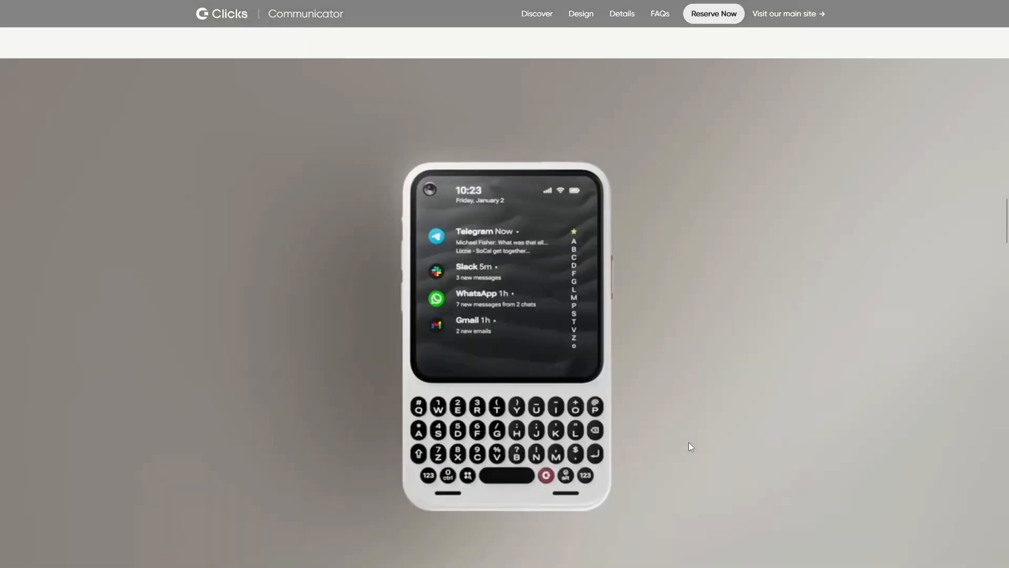
pyautogui.scroll(-3)
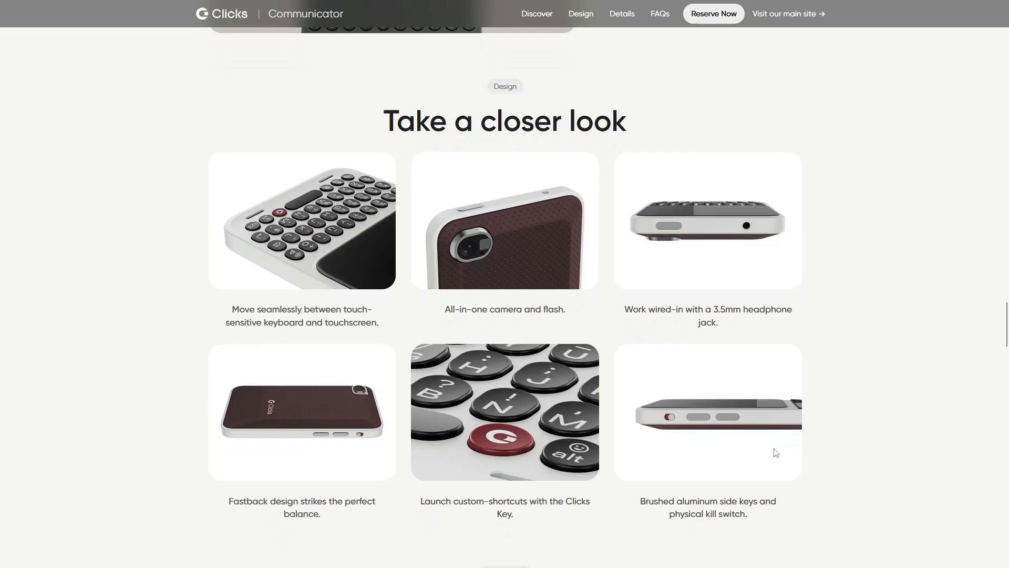
pyautogui.scroll(-3)
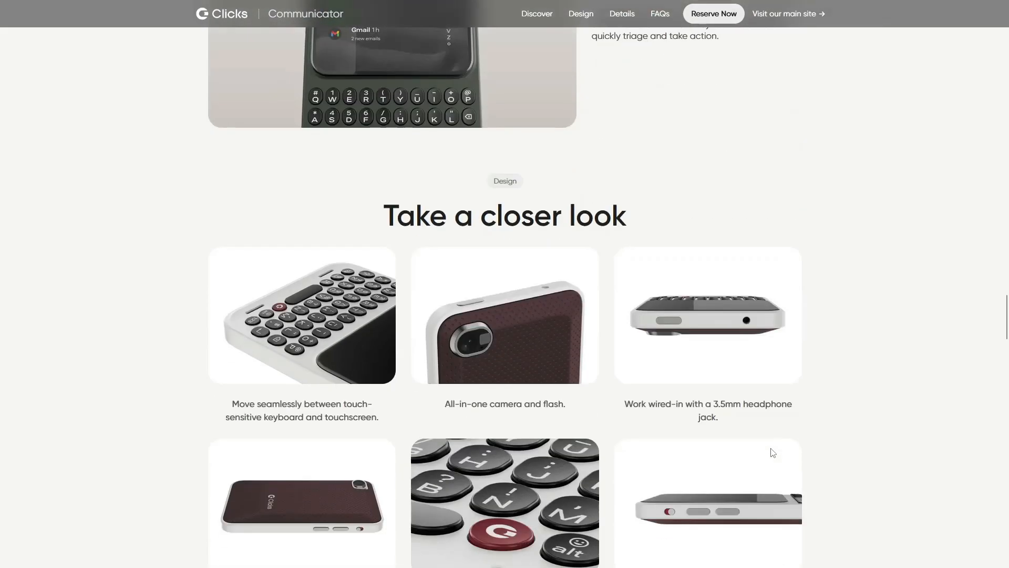
pyautogui.scroll(-3)
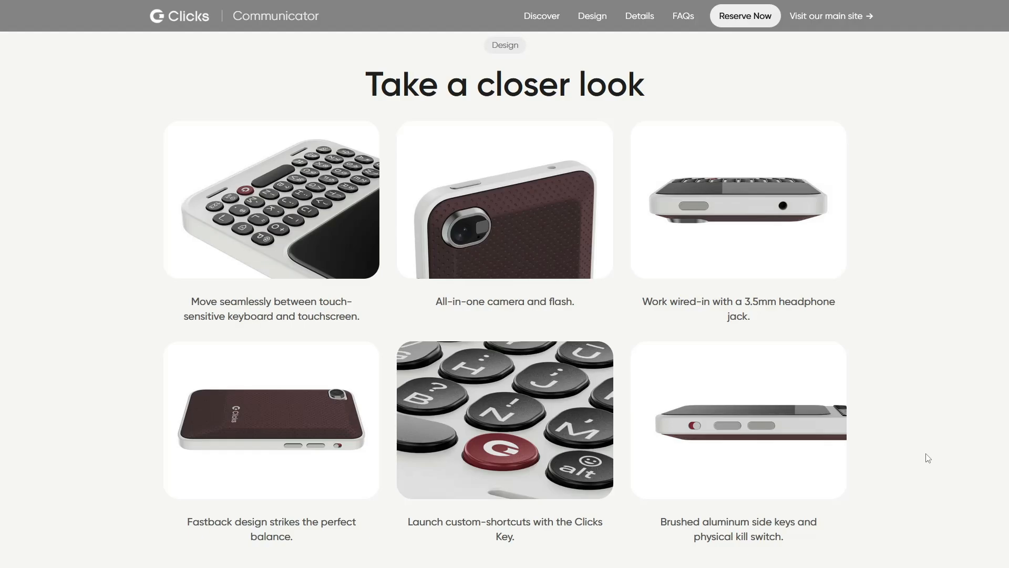
# - Scroll past the 'Hello choice!' colour covers down to the Specifications grid
pyautogui.scroll(-3)
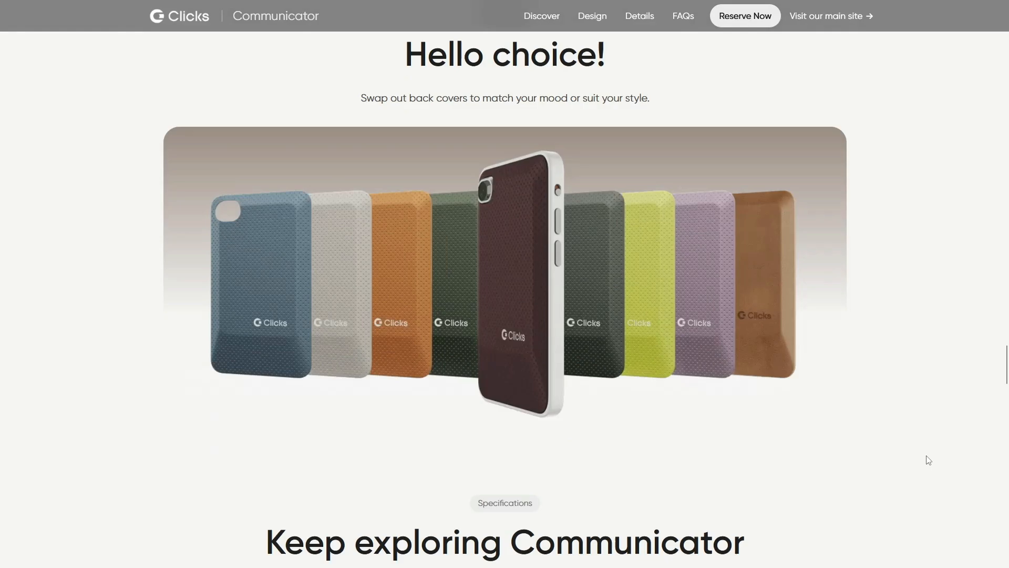
pyautogui.scroll(-3)
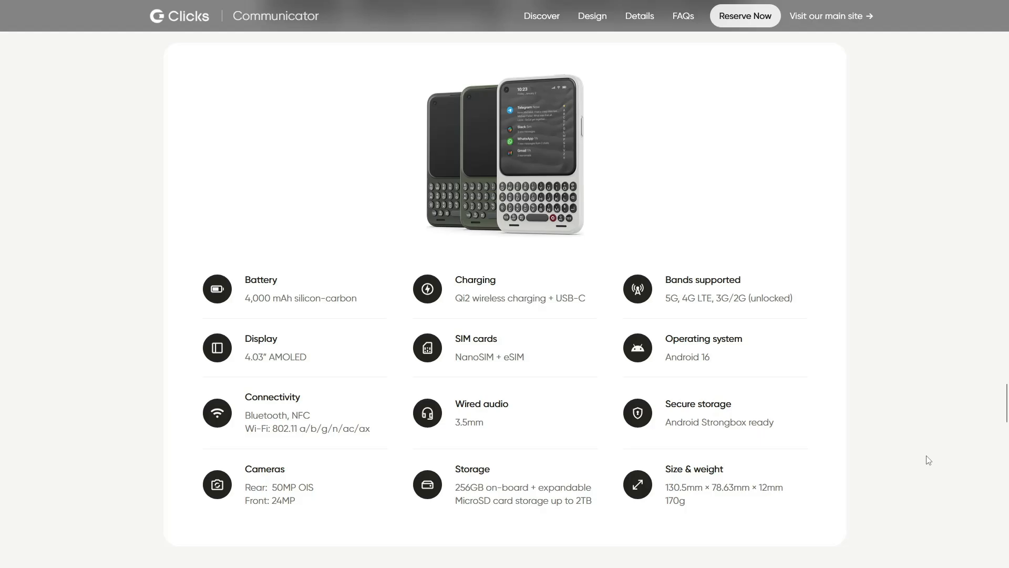
pyautogui.scroll(-3)
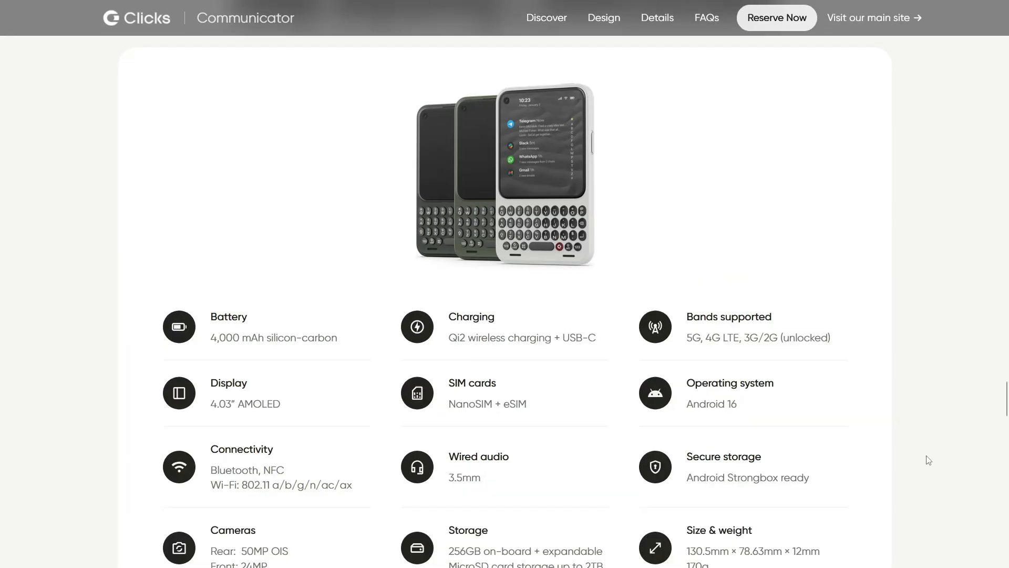
pyautogui.scroll(-3)
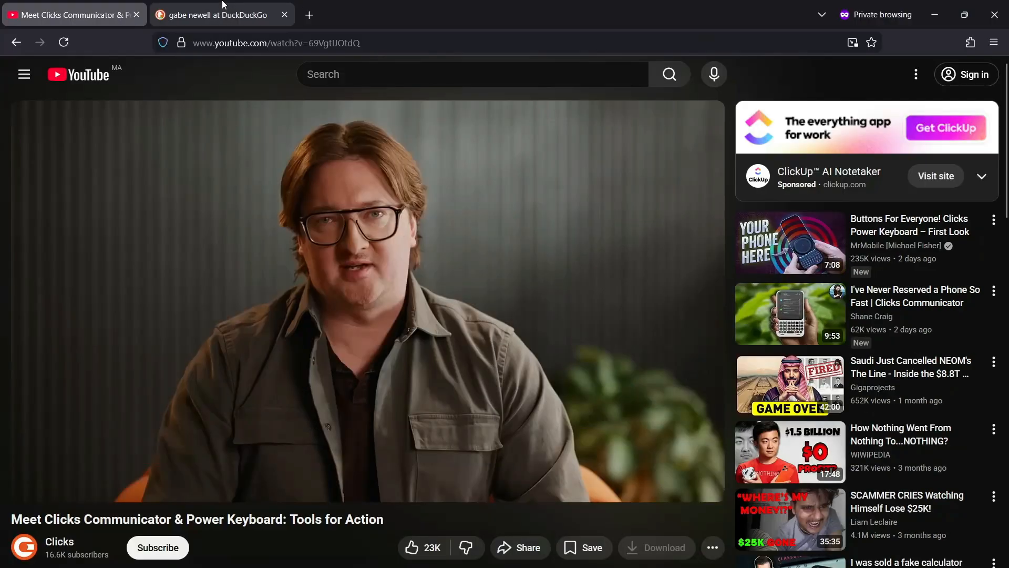
# - Flip between the DuckDuckGo image results and YouTube video tabs, ending back on the Clicks specifications page
pyautogui.click(222, 14)
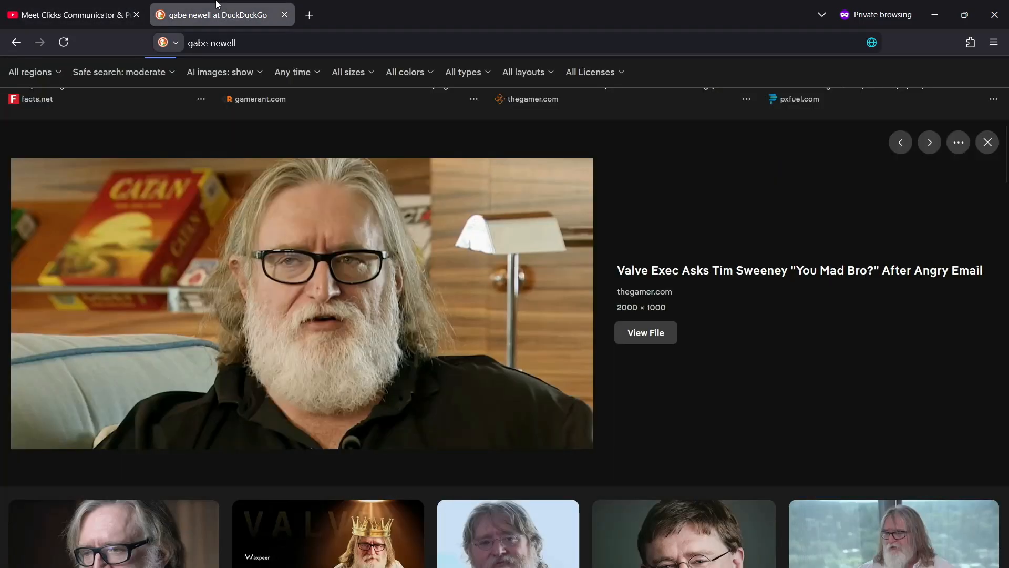
pyautogui.click(71, 14)
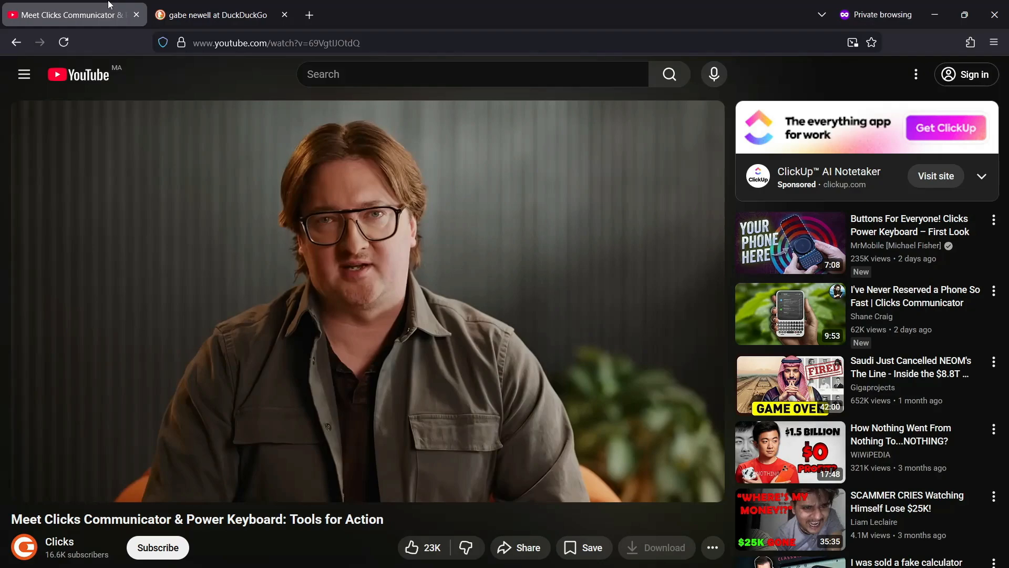
pyautogui.moveTo(221, 14)
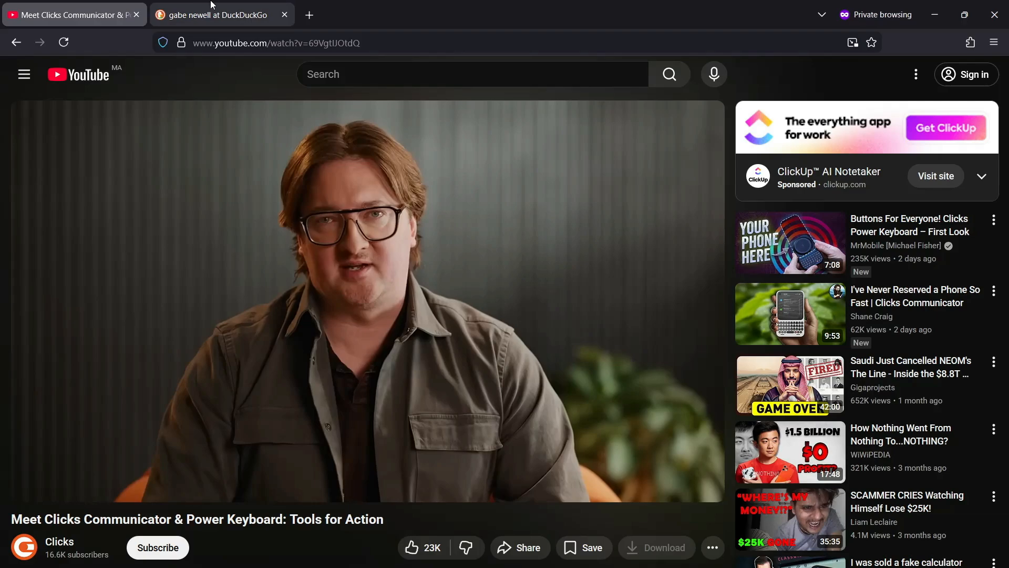
pyautogui.click(216, 14)
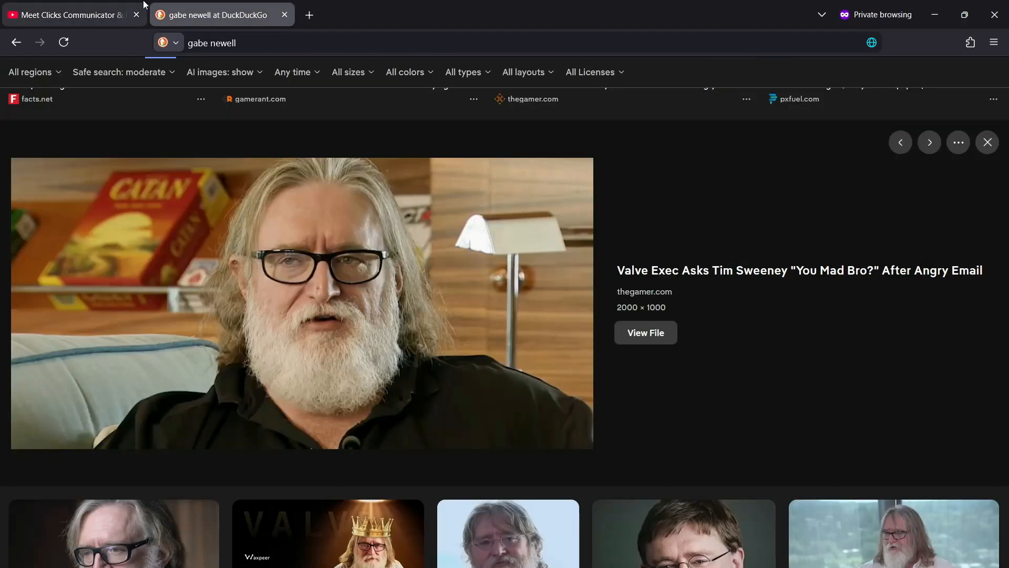
pyautogui.click(71, 14)
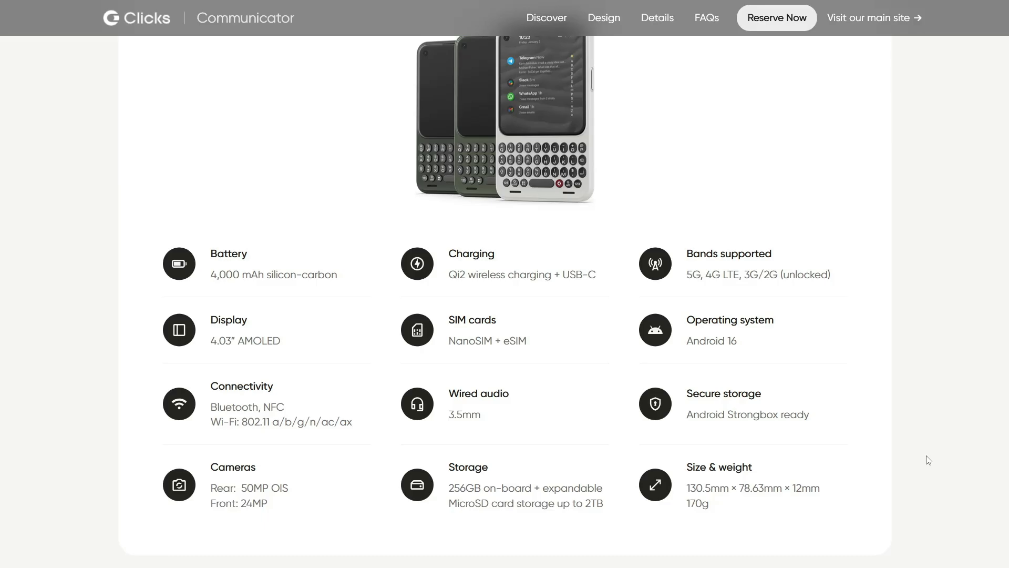